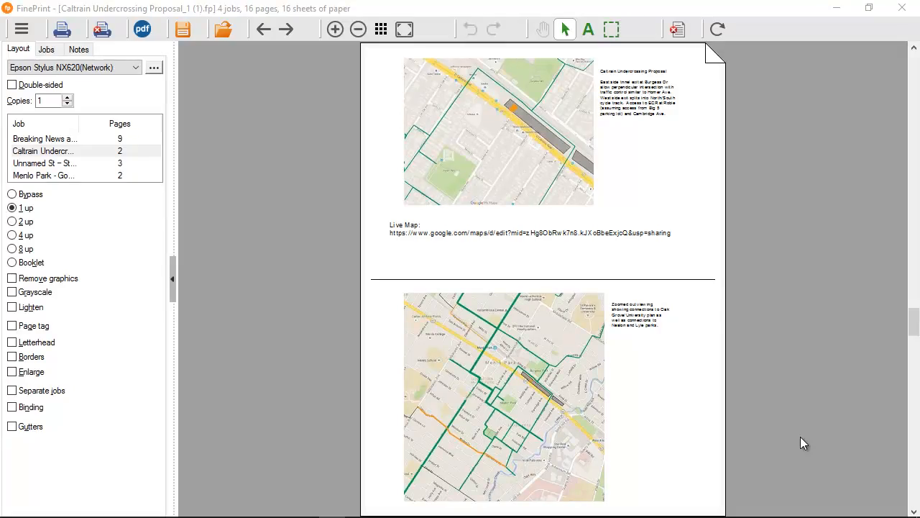
mouse_move(811, 35)
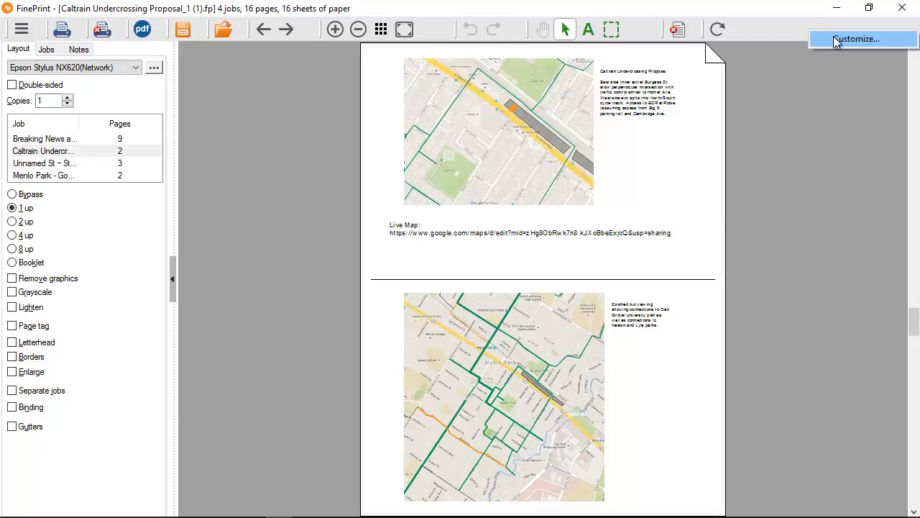
- Remove the Undo and Delete Page commands from the toolbar via Customize
left_click(855, 39)
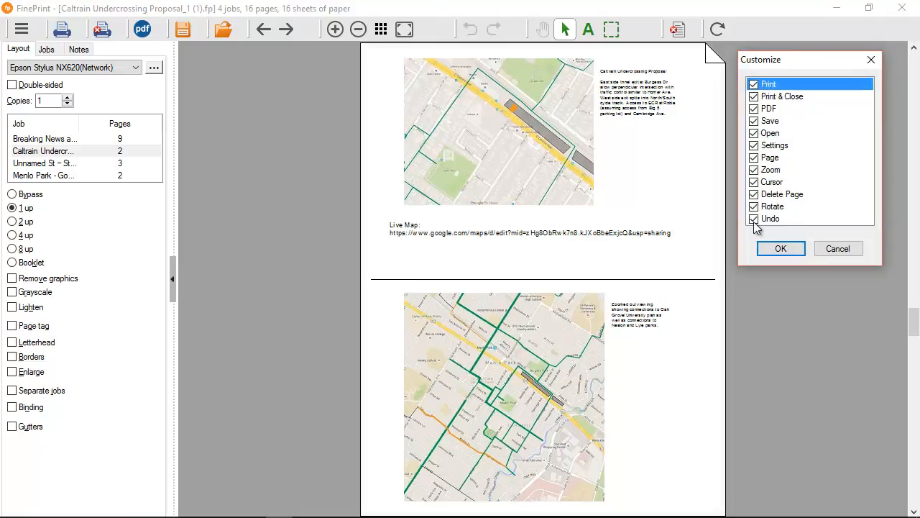
left_click(754, 218)
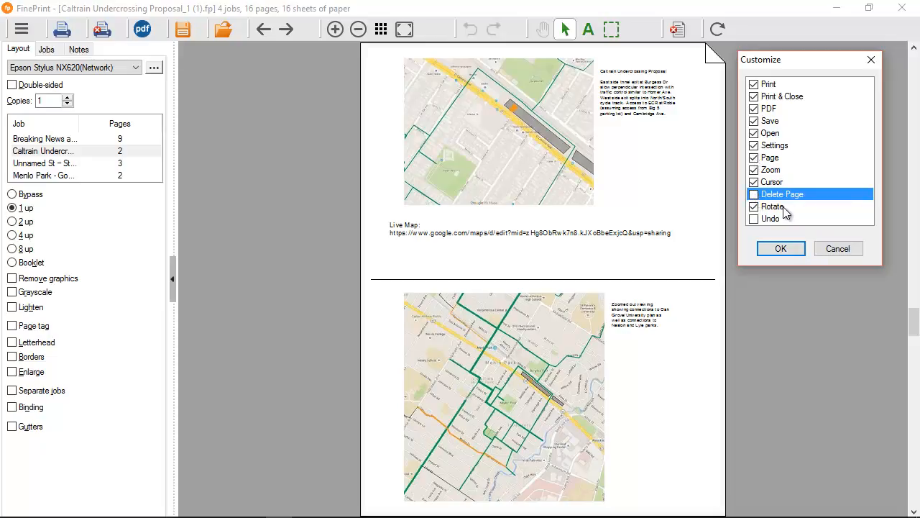
left_click(781, 247)
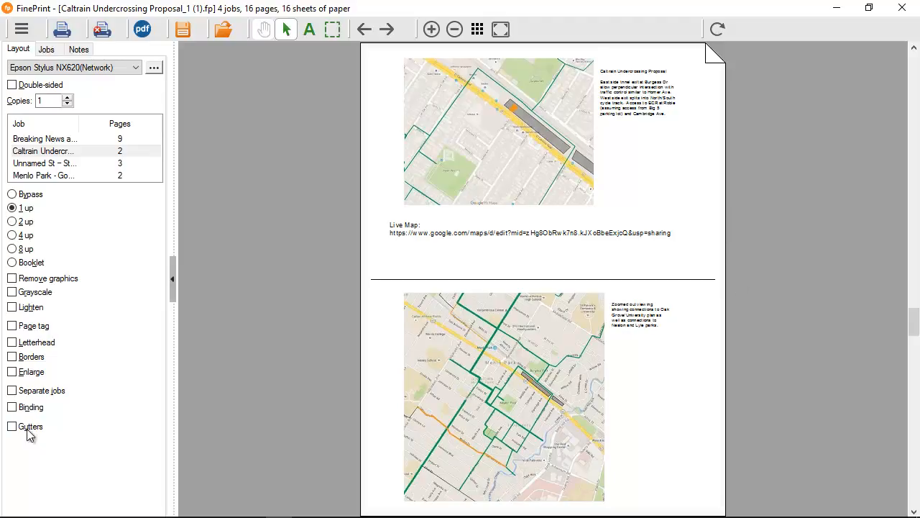
- Hide the Binding and Gutters options from the layout panel's customization list
right_click(160, 228)
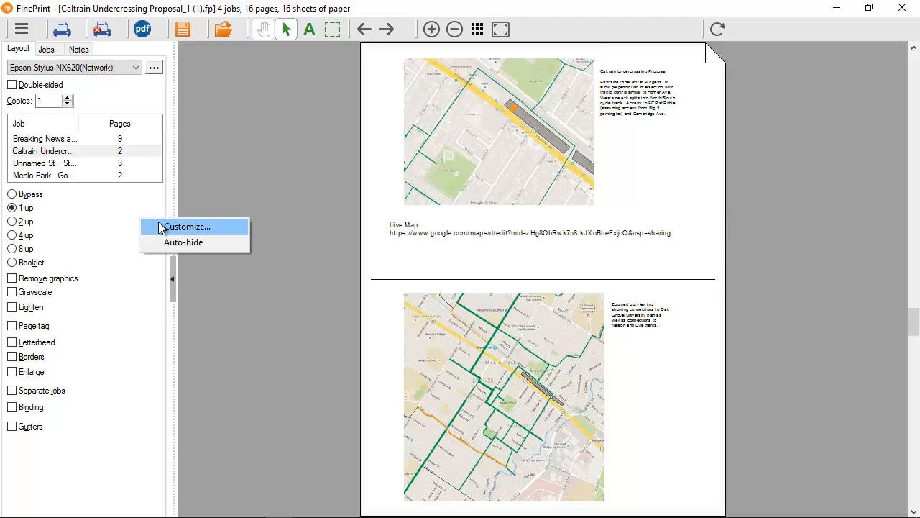
left_click(187, 226)
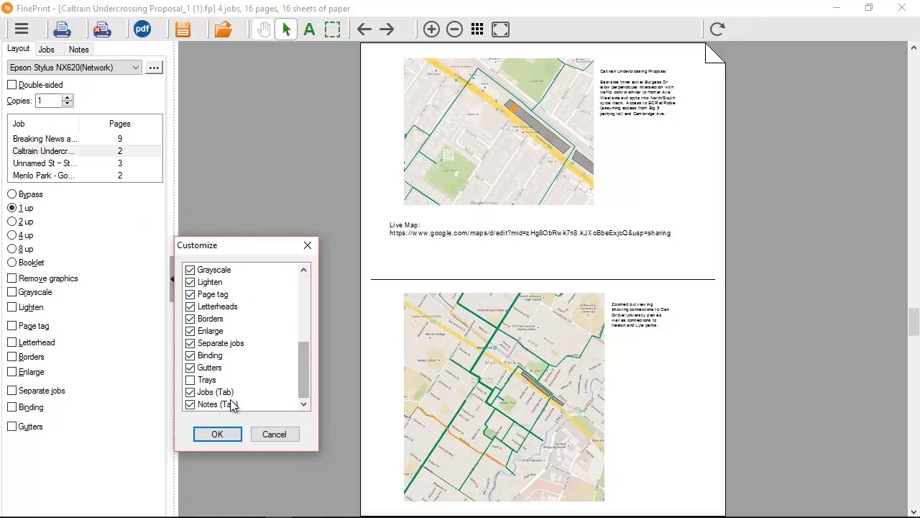
left_click(189, 380)
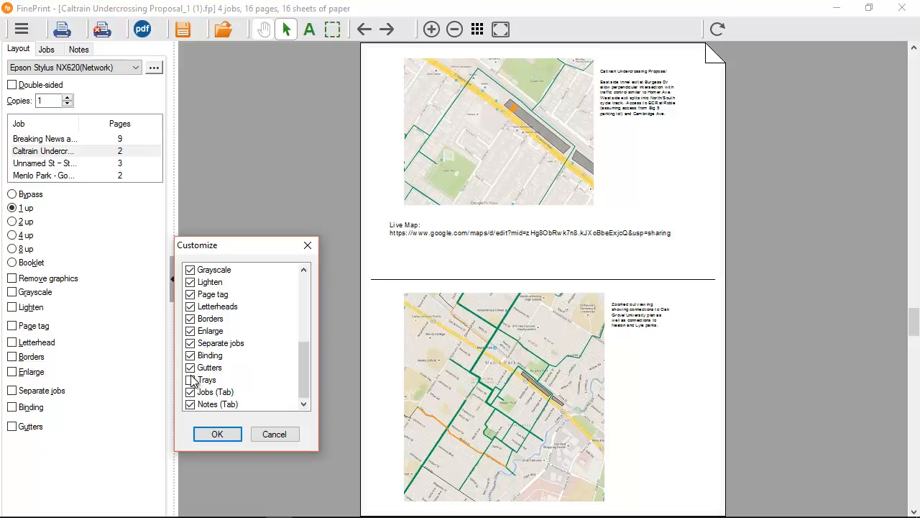
left_click(190, 355)
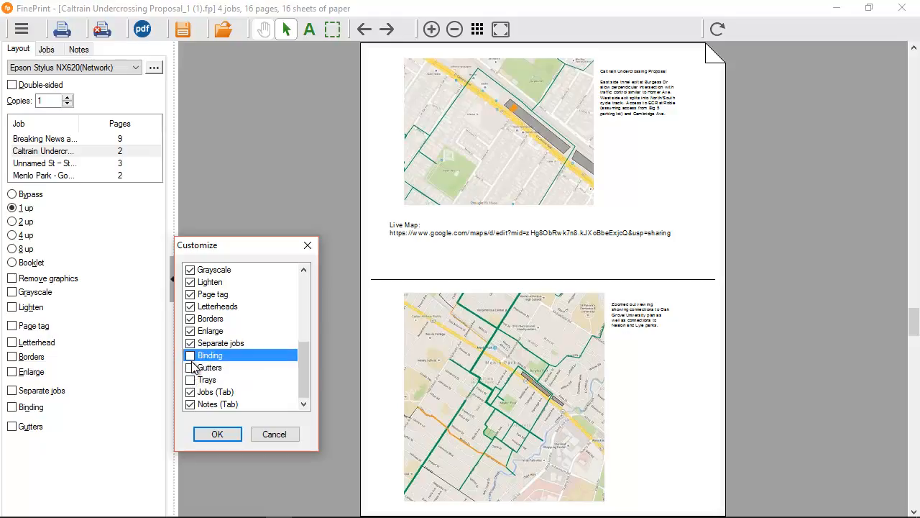
left_click(217, 434)
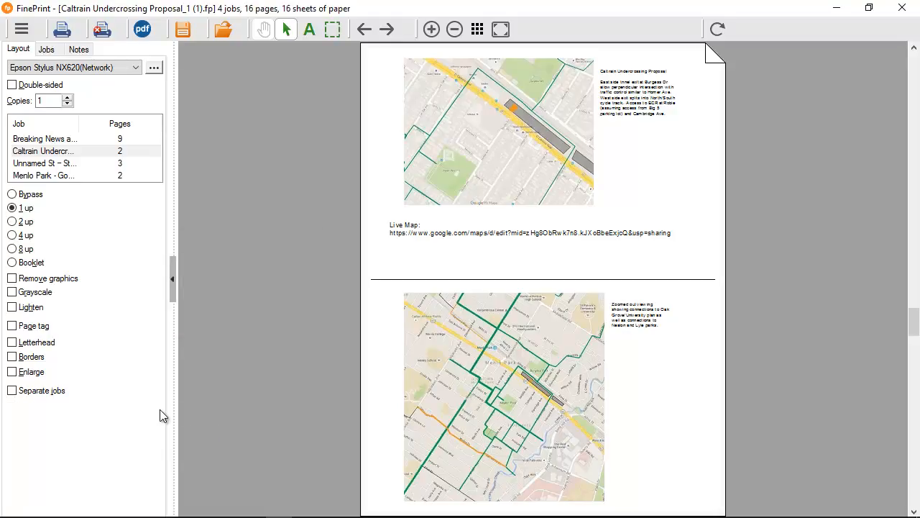
mouse_move(138, 245)
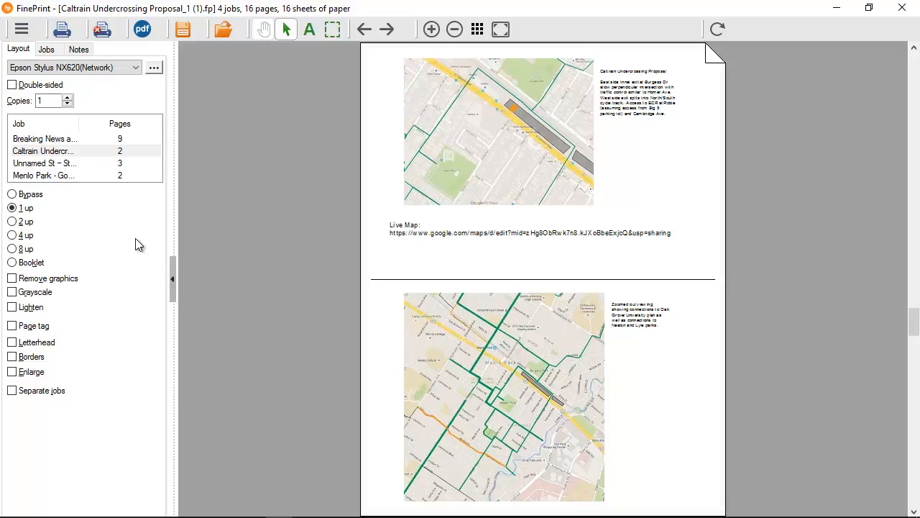
mouse_move(118, 238)
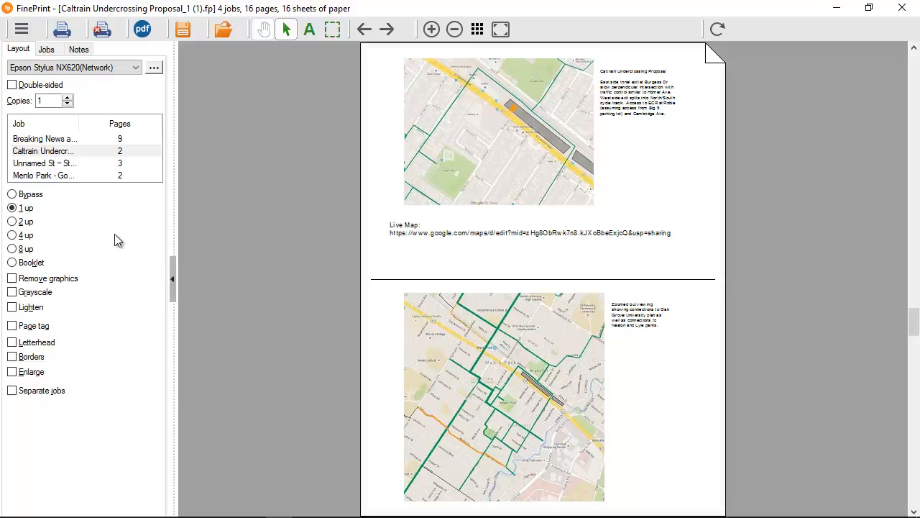
mouse_move(112, 252)
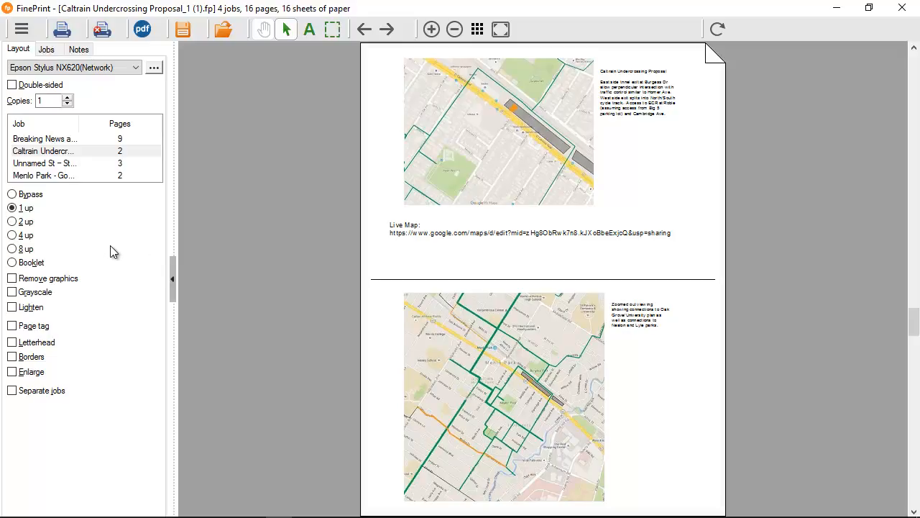
mouse_move(110, 230)
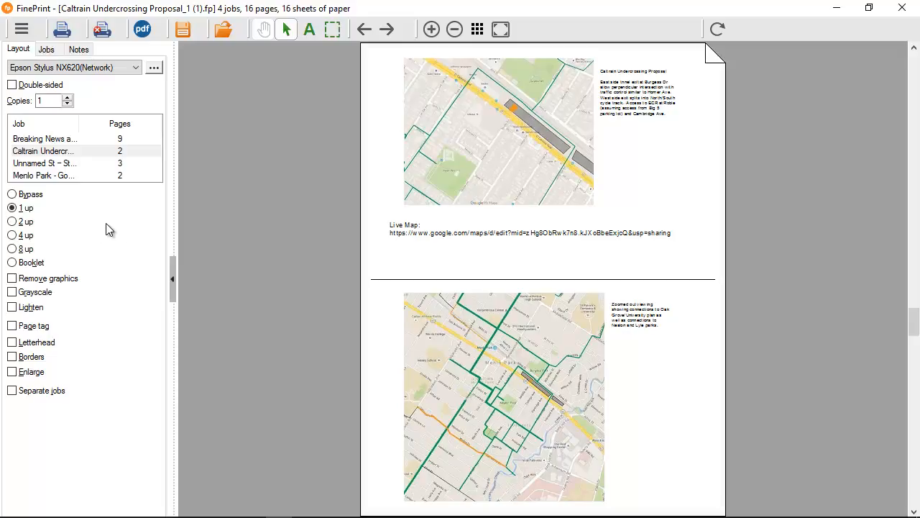
mouse_move(683, 244)
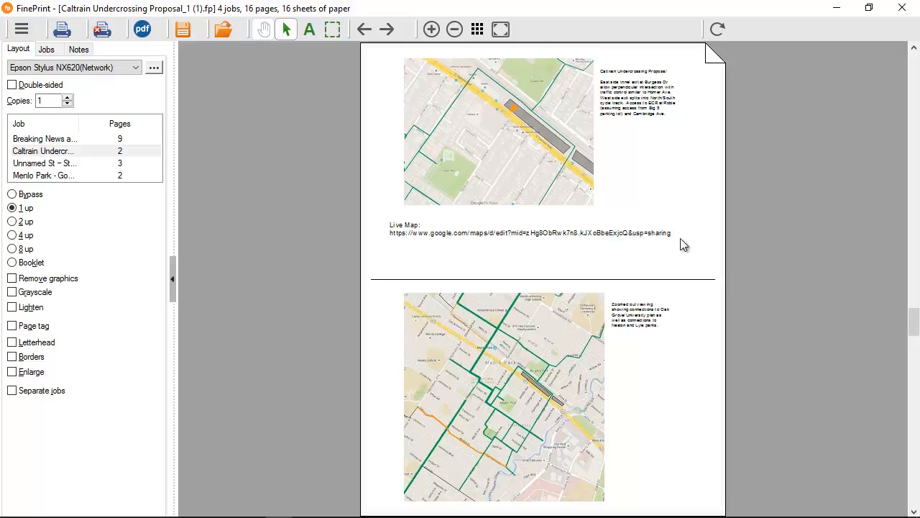
mouse_move(878, 141)
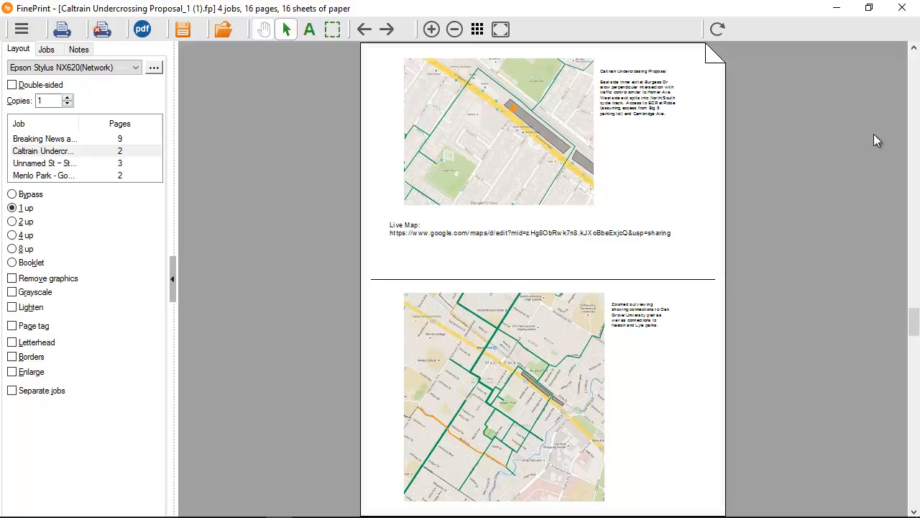
mouse_move(856, 138)
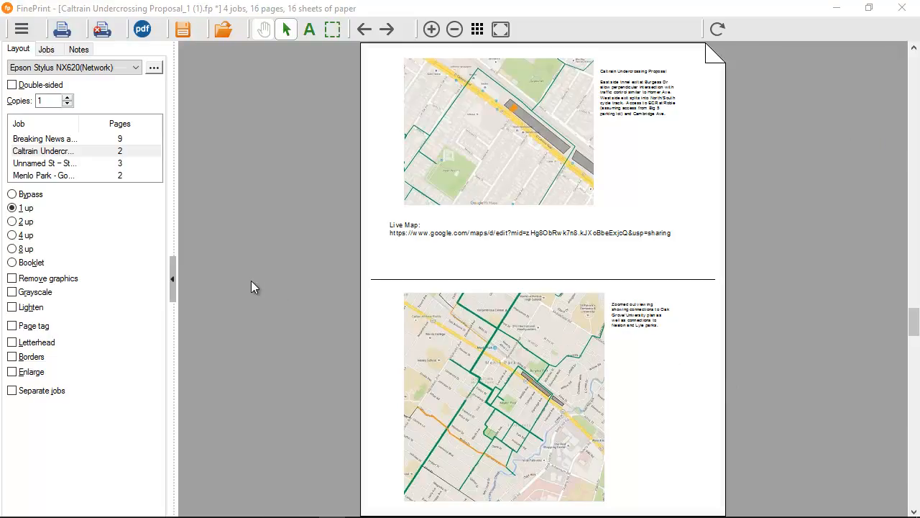
mouse_move(104, 228)
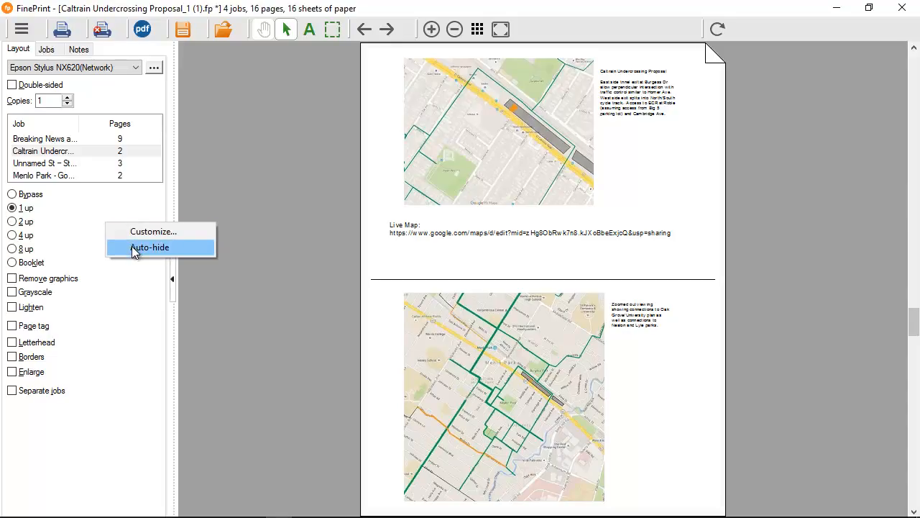
- Set the layout panel to auto-hide so the preview fills the window
left_click(149, 247)
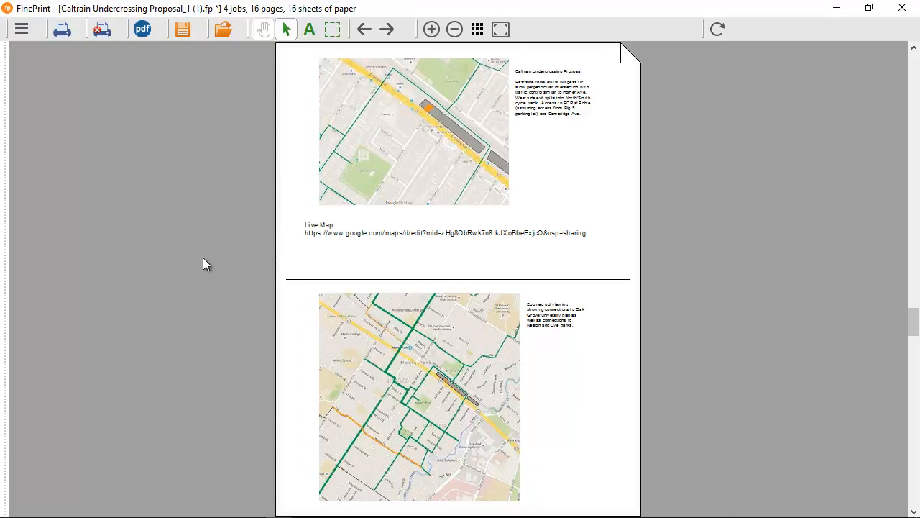
mouse_move(239, 250)
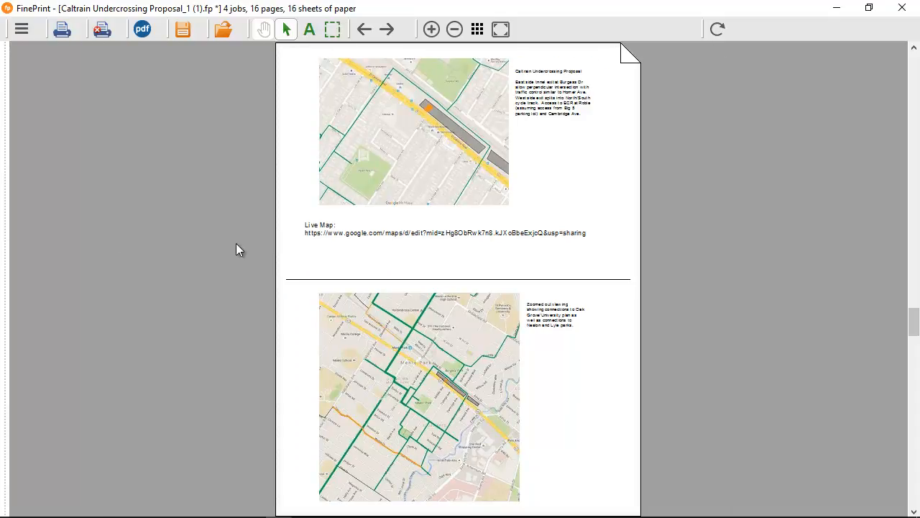
- Rotate the previewed sheet 180 degrees
left_click(716, 29)
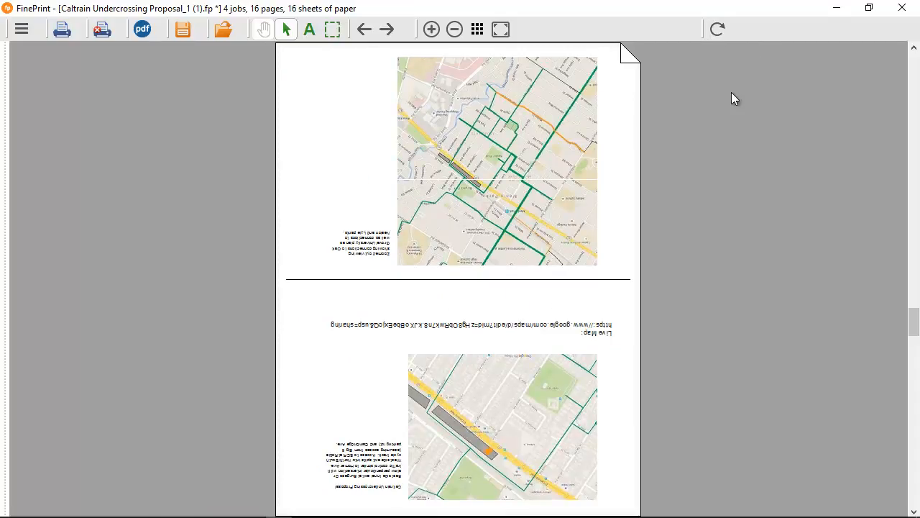
mouse_move(704, 429)
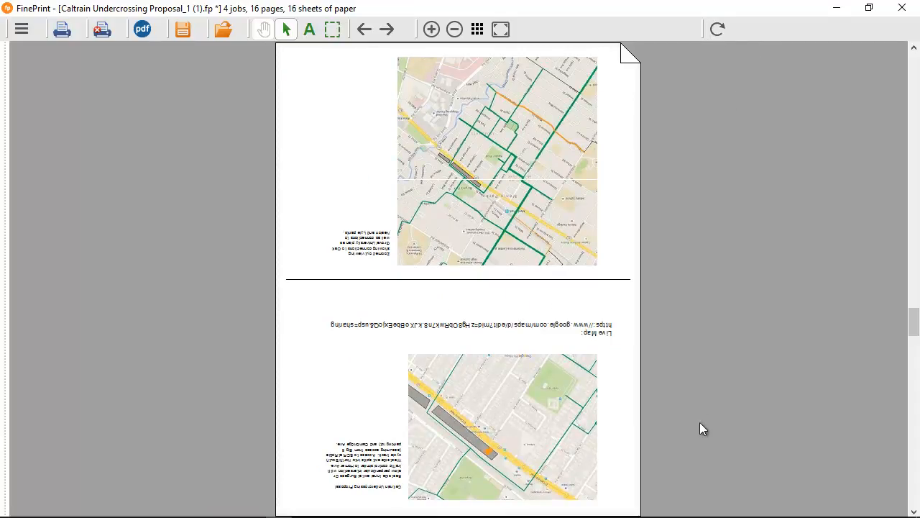